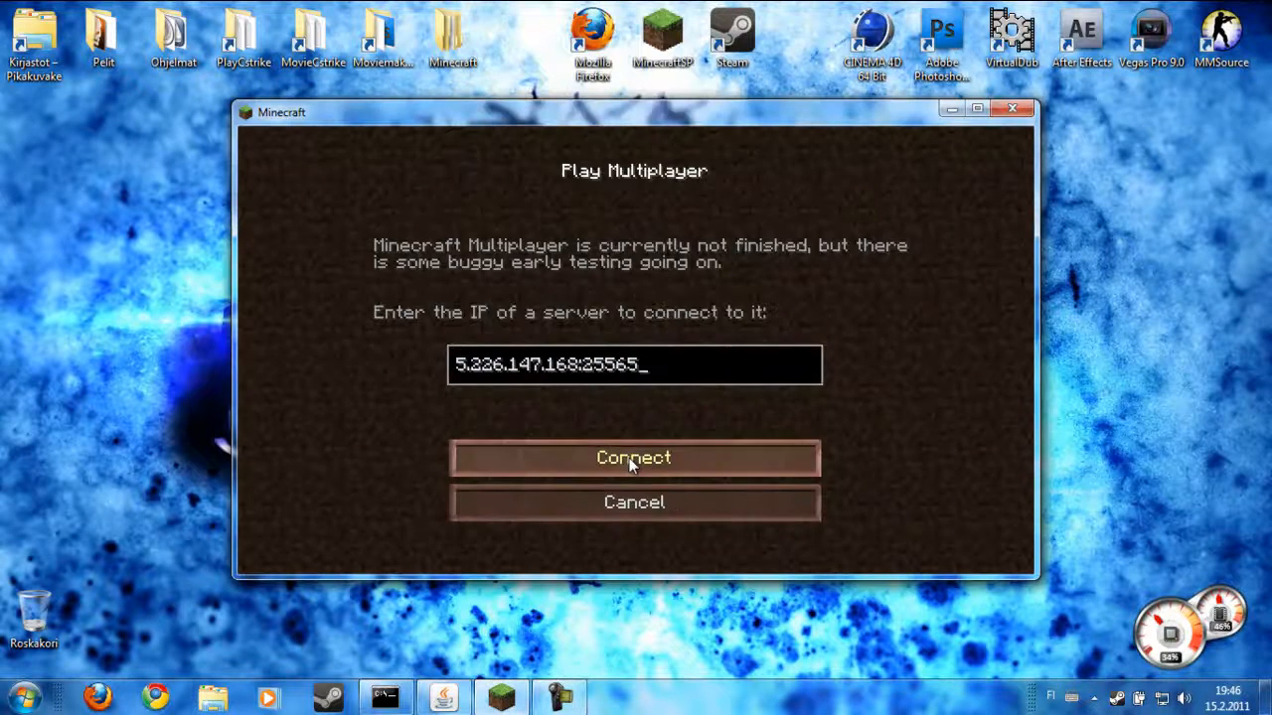
Connect to the multiplayer server at the entered address and spawn into the forested world
left_click(634, 457)
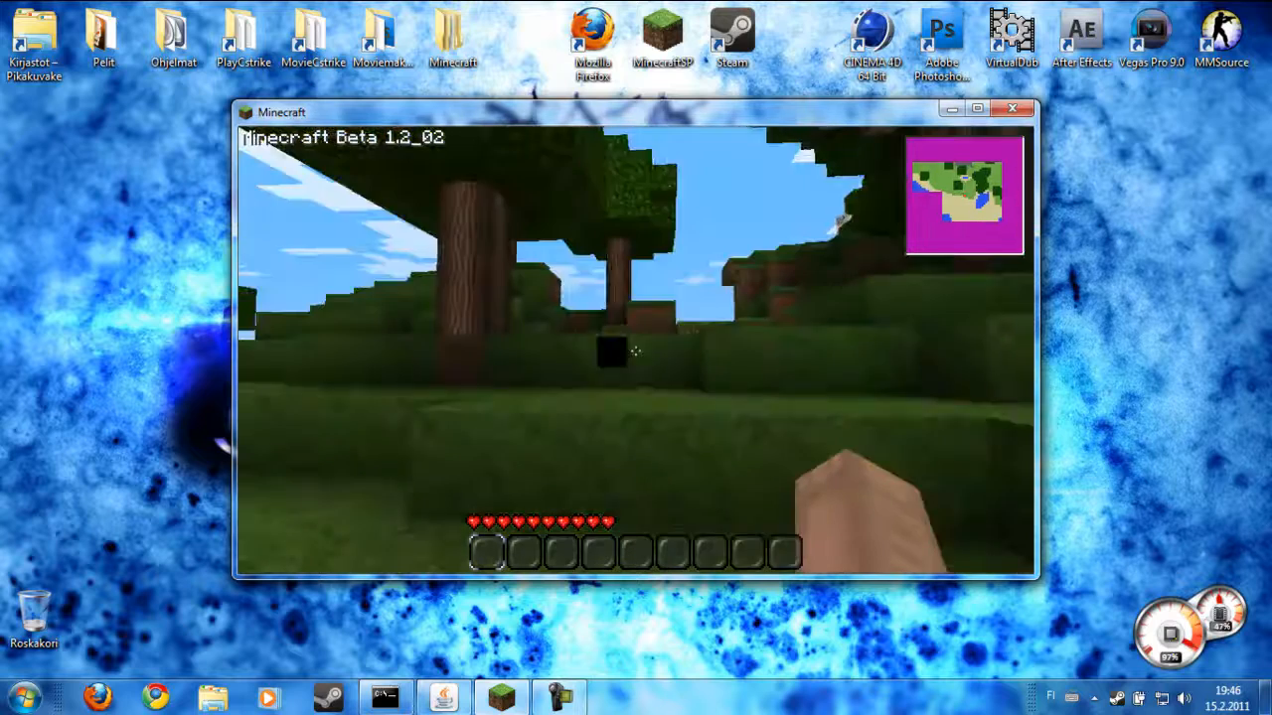
mouse_move(636, 357)
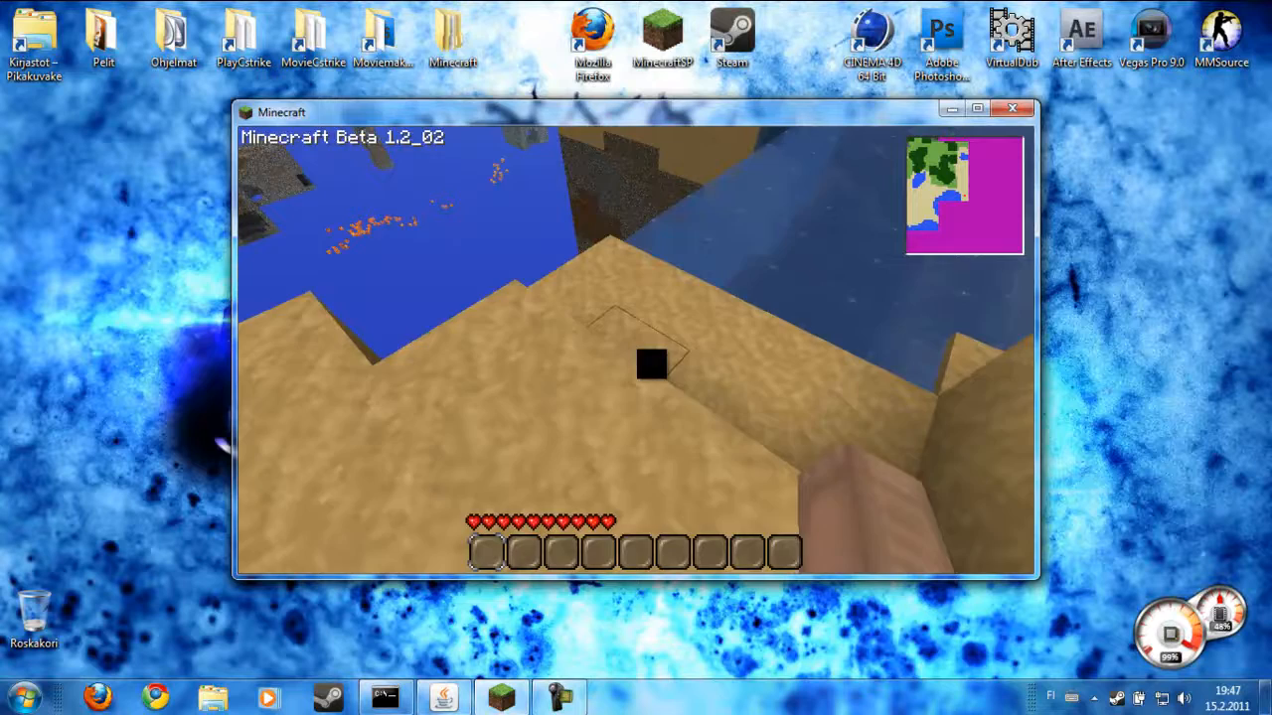
mouse_move(636, 358)
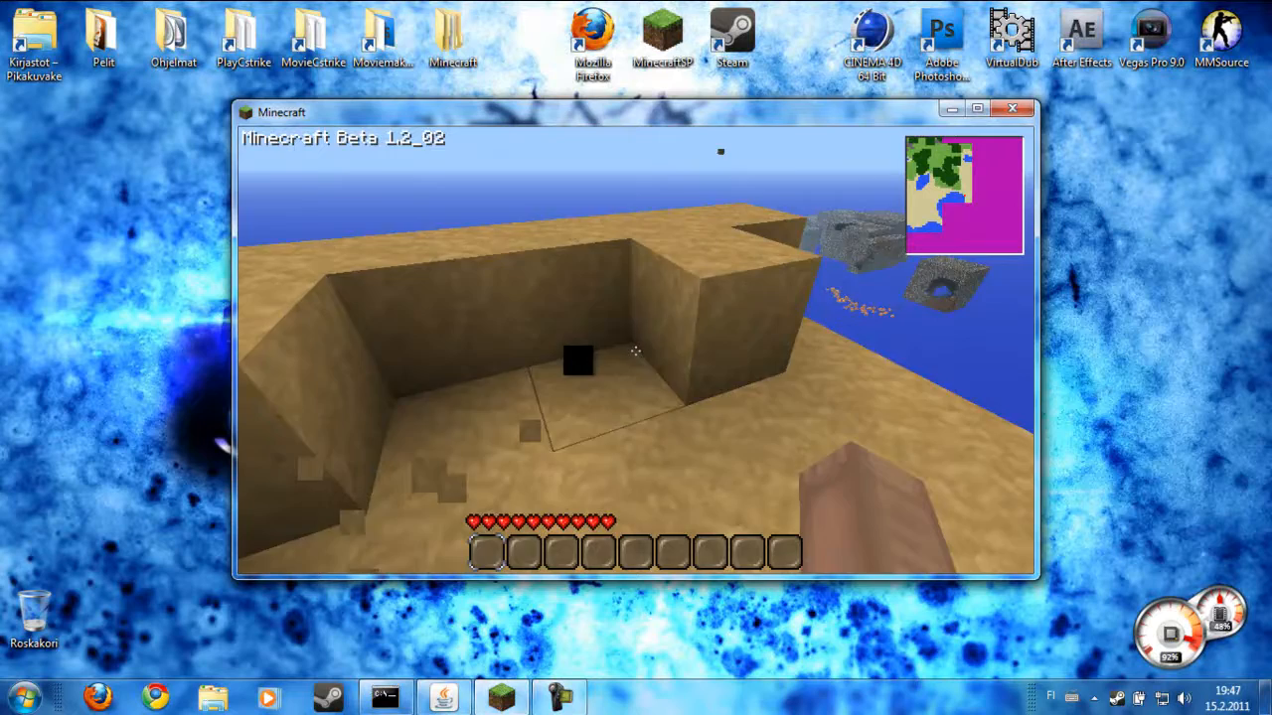
mouse_move(636, 358)
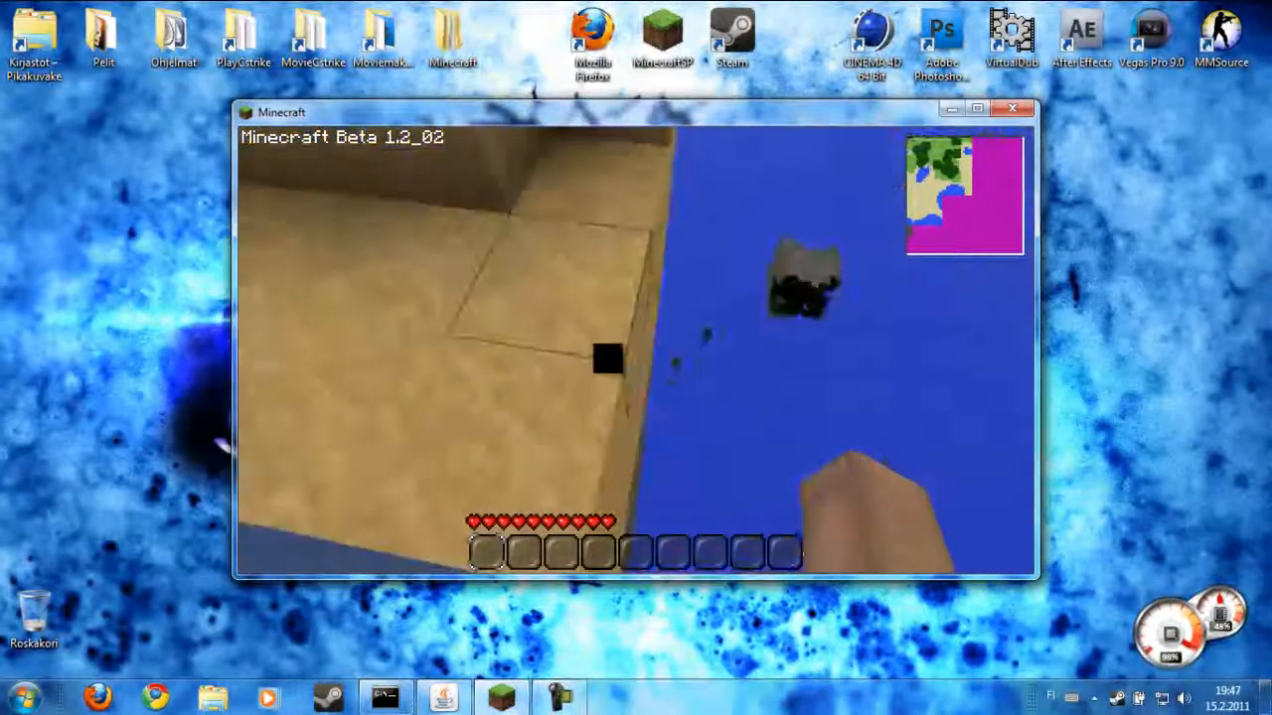
mouse_move(636, 358)
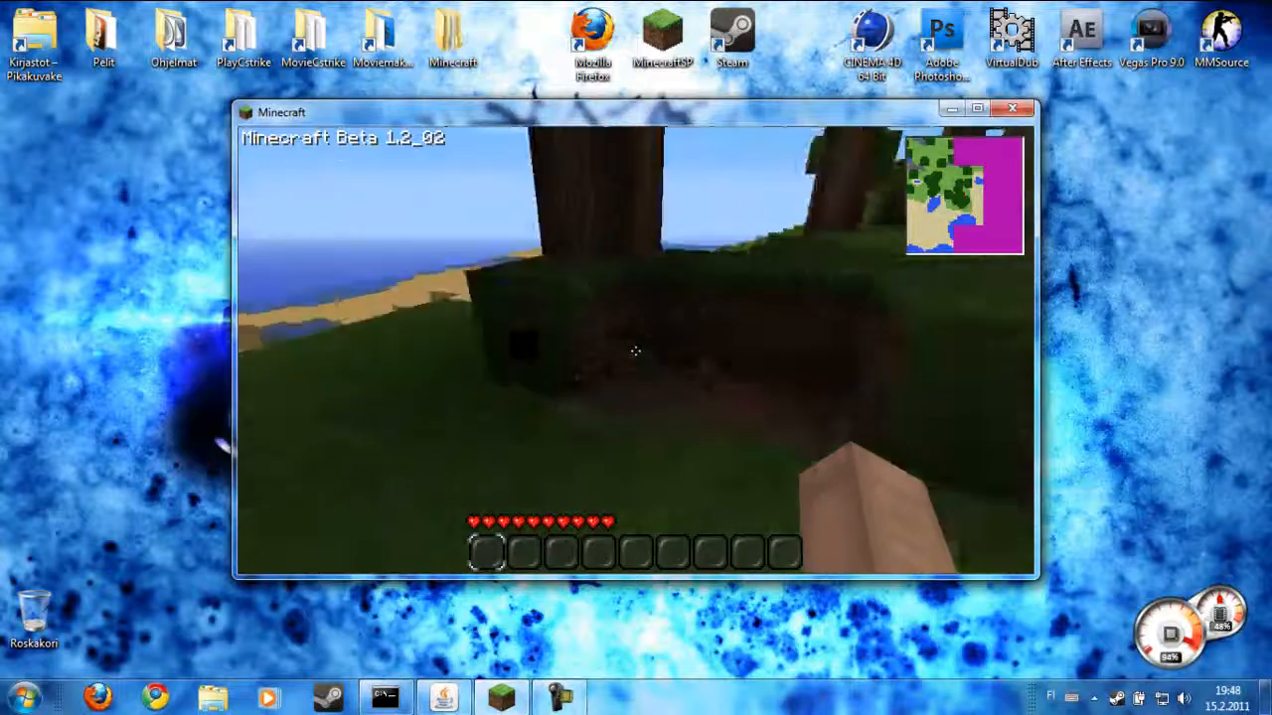
mouse_move(636, 350)
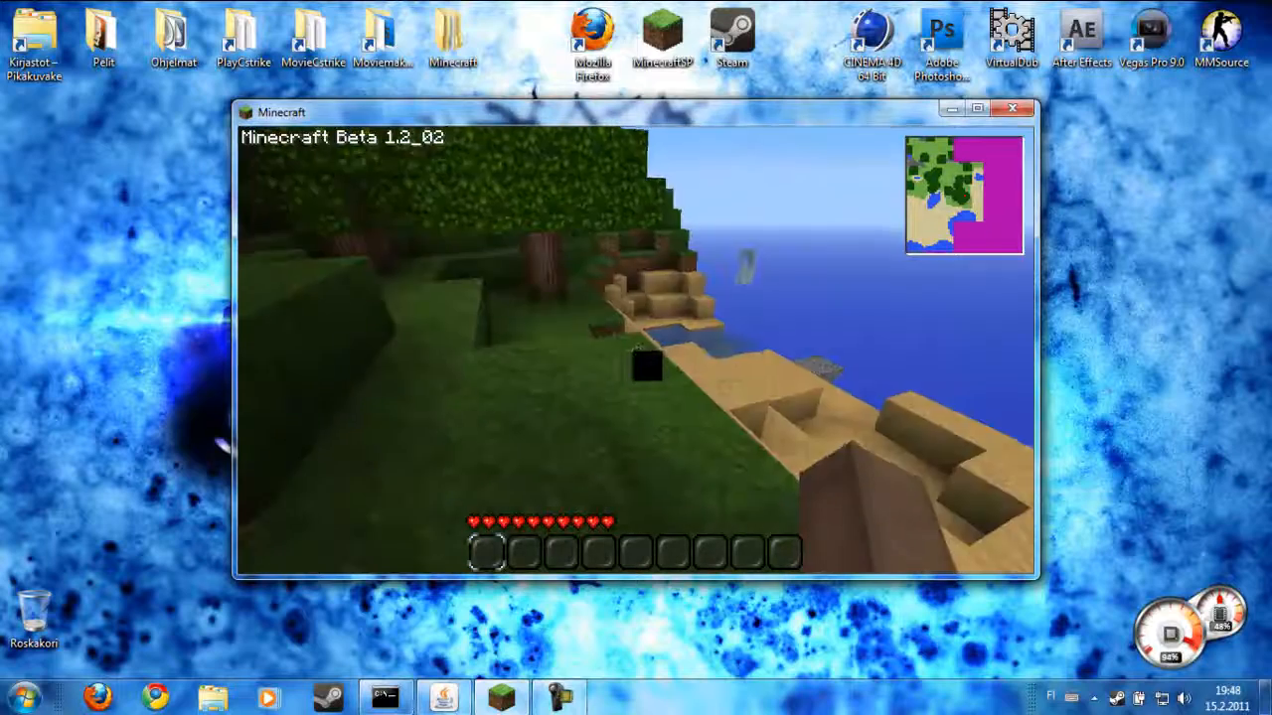